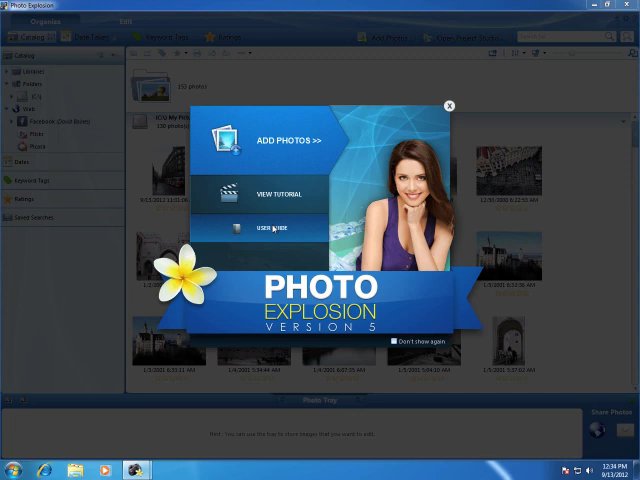
pyautogui.moveTo(290, 140)
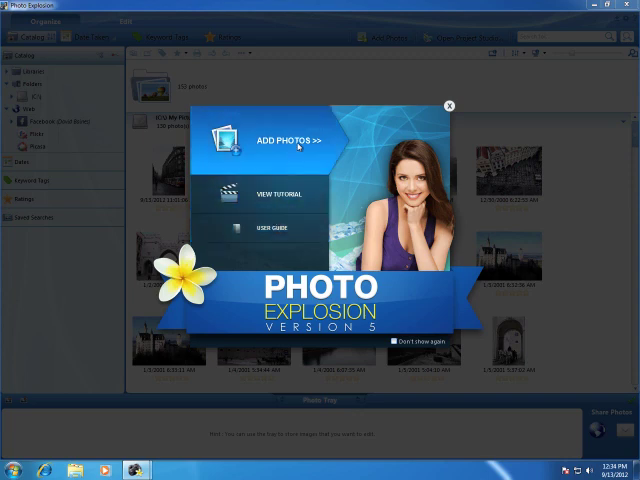
# Add photos, review the C:\ folder and Facebook account scan settings, and apply them
pyautogui.click(291, 139)
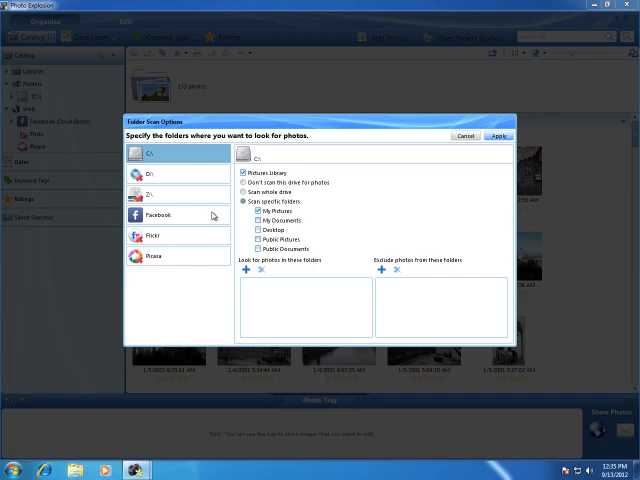
pyautogui.moveTo(210, 217)
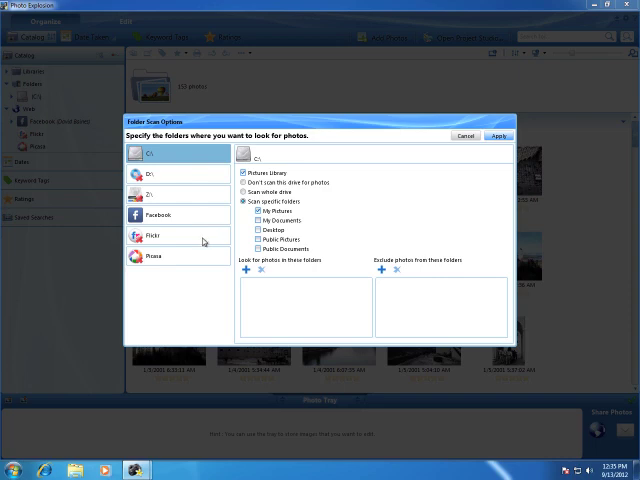
pyautogui.moveTo(203, 262)
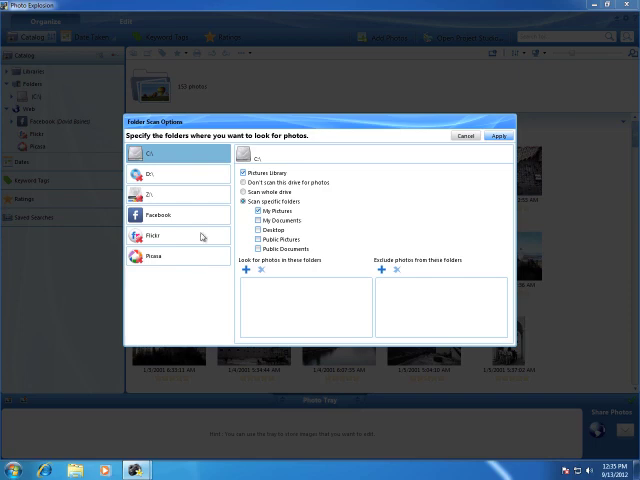
pyautogui.click(157, 214)
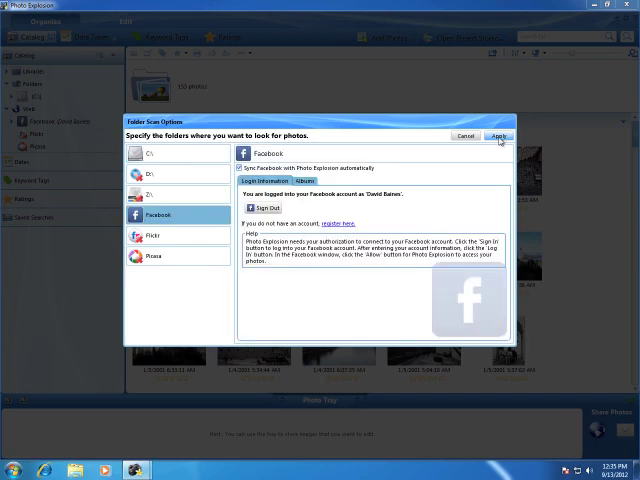
pyautogui.click(498, 135)
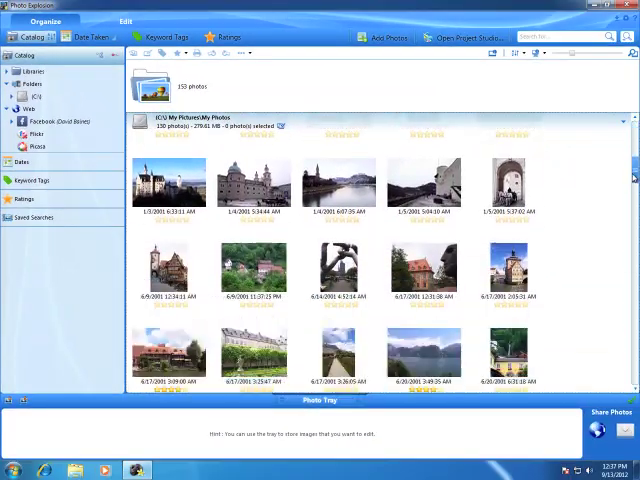
pyautogui.scroll(-3)
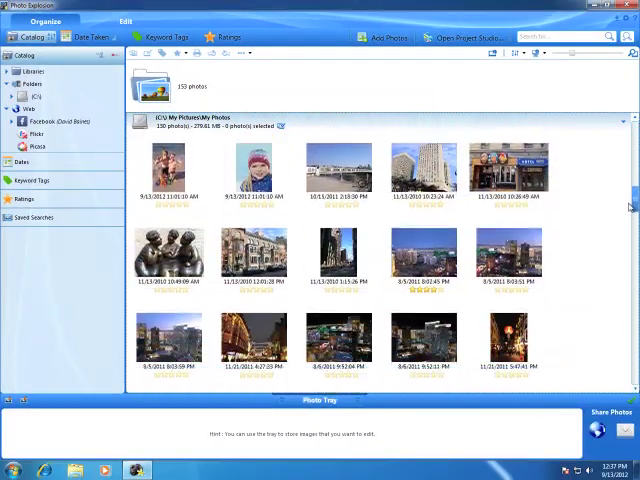
pyautogui.scroll(-3)
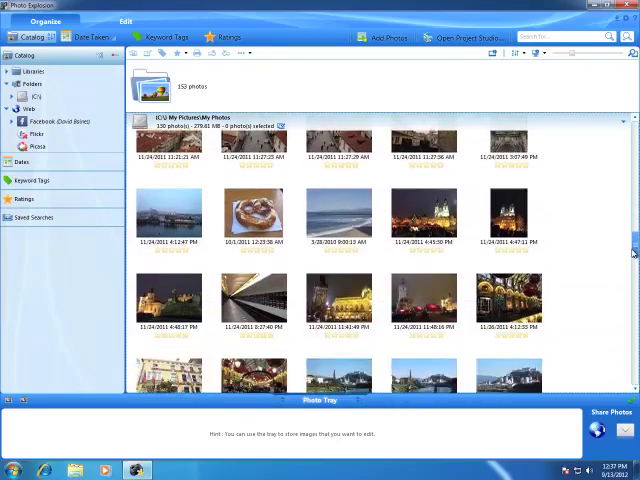
pyautogui.scroll(-3)
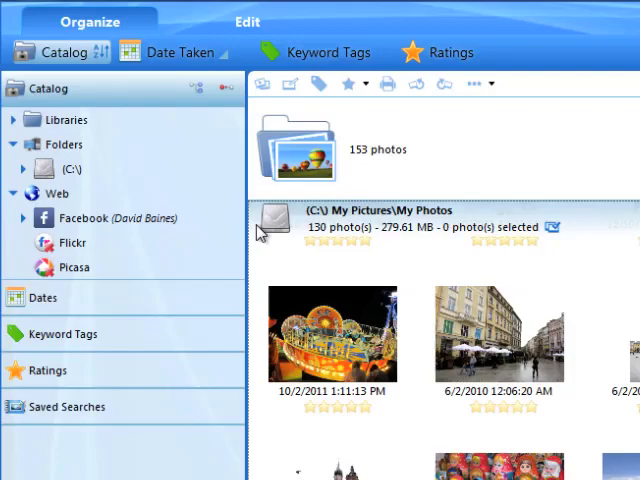
# Collapse My Pictures and scroll to the Facebook Profile Pictures and Various Shots albums
pyautogui.click(88, 222)
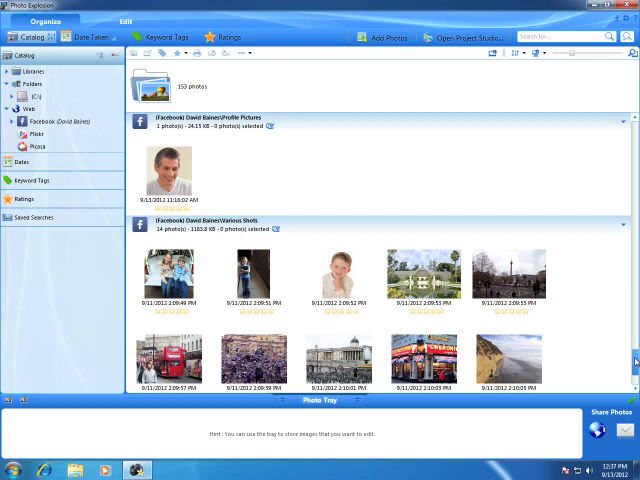
pyautogui.scroll(-3)
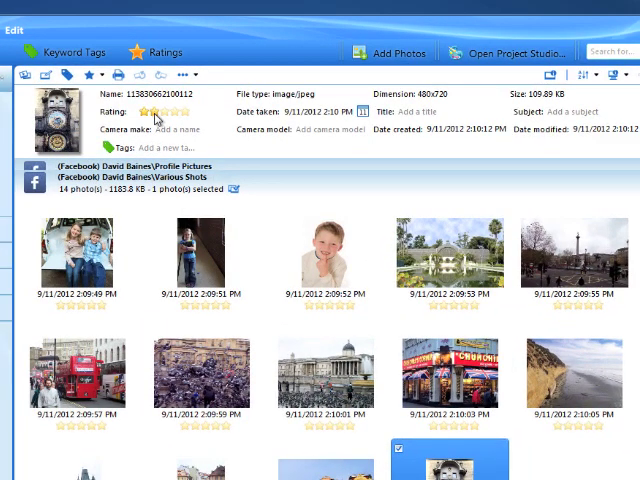
# Give the selected clock tower photo a five-star rating and a Prague keyword tag
pyautogui.click(173, 111)
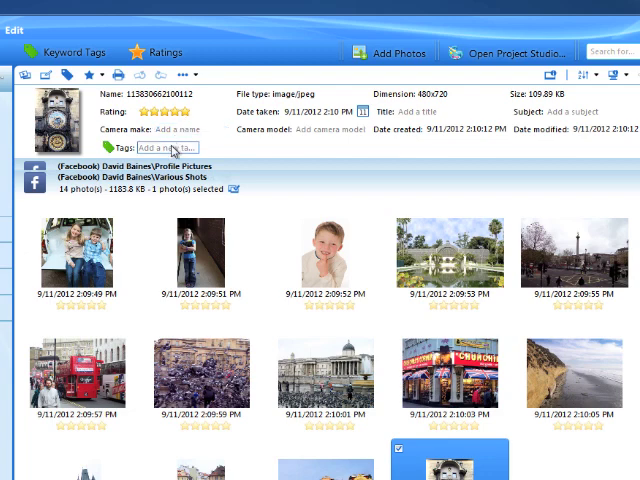
pyautogui.write('Prague')
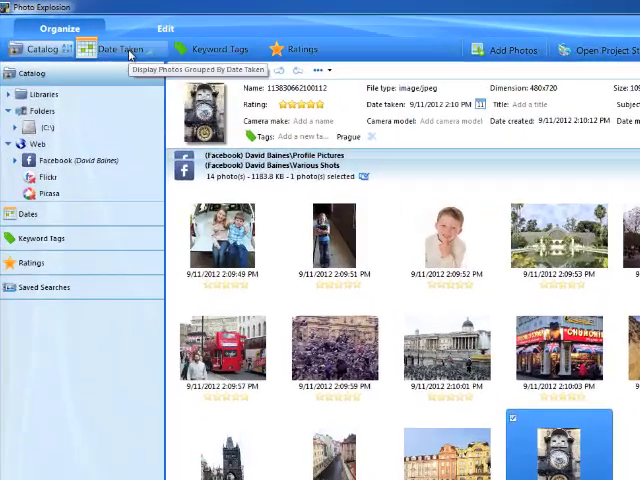
# Group the catalog by Date Taken and browse down through the date groups to 2008
pyautogui.click(119, 49)
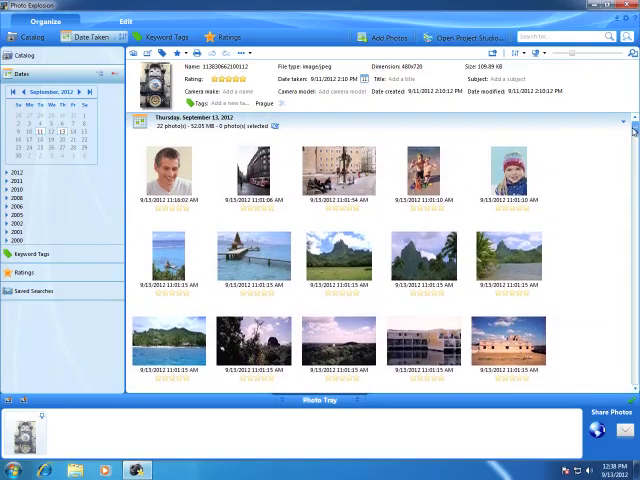
pyautogui.scroll(-3)
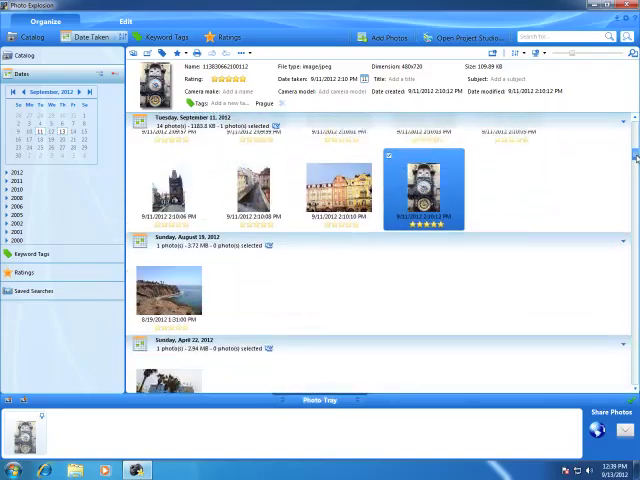
pyautogui.scroll(-3)
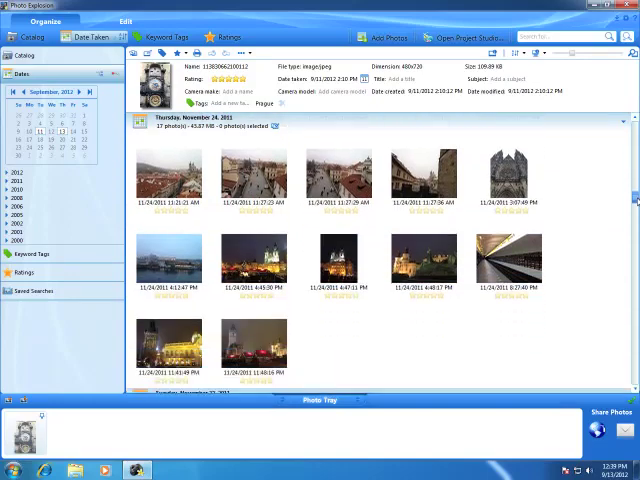
pyautogui.scroll(-3)
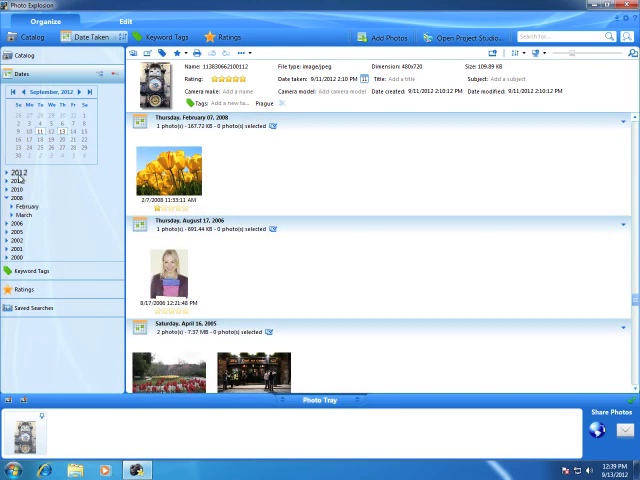
pyautogui.scroll(-3)
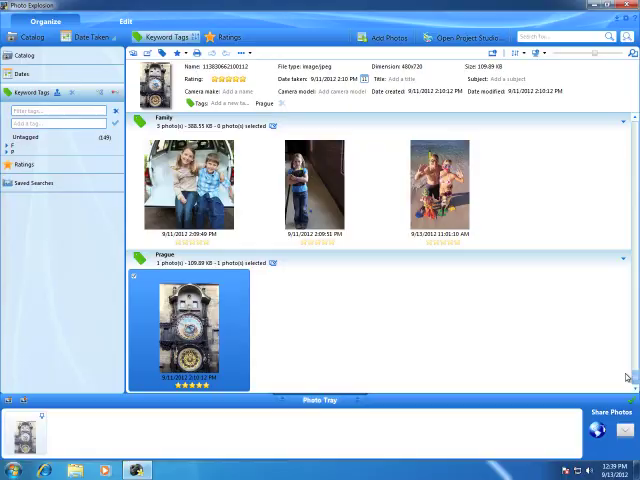
# Regroup the catalog by star rating via the Ratings toolbar button
pyautogui.click(229, 37)
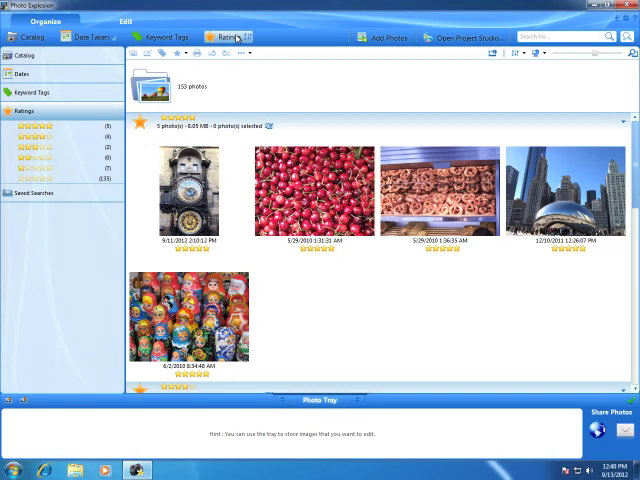
pyautogui.moveTo(437, 128)
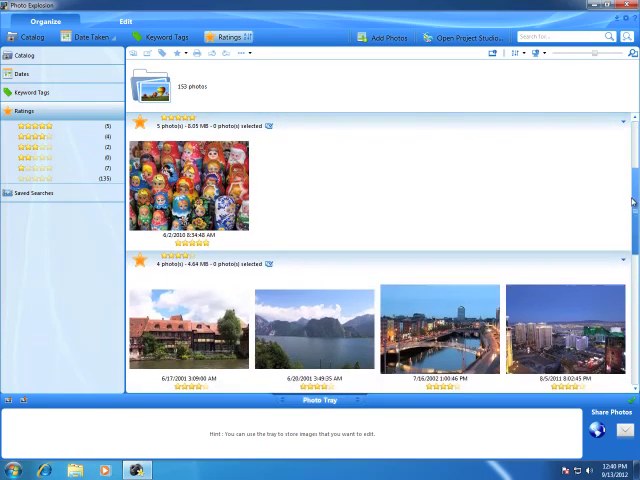
pyautogui.scroll(-3)
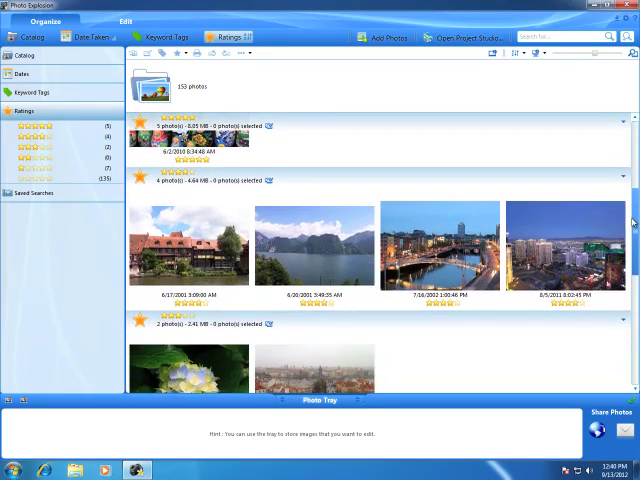
pyautogui.scroll(-3)
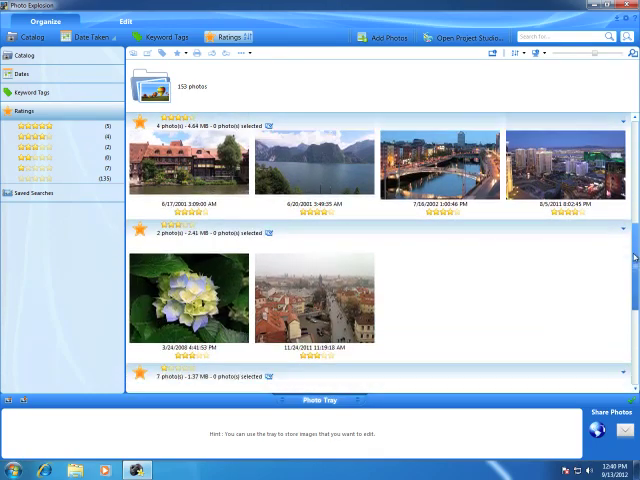
pyautogui.scroll(-3)
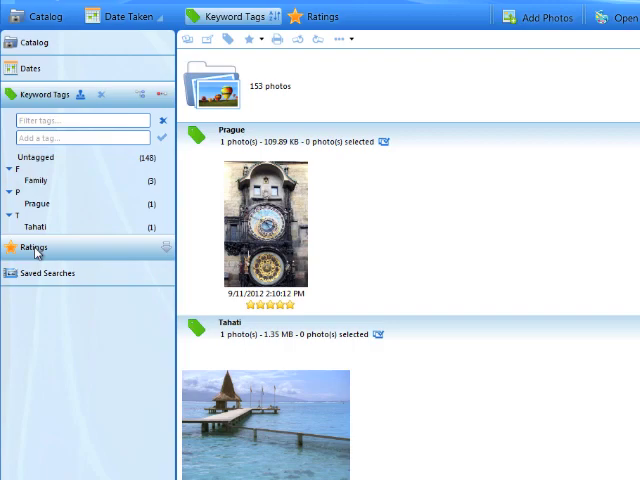
# Expand Ratings in the left panel and filter to five-star photos only
pyautogui.click(33, 247)
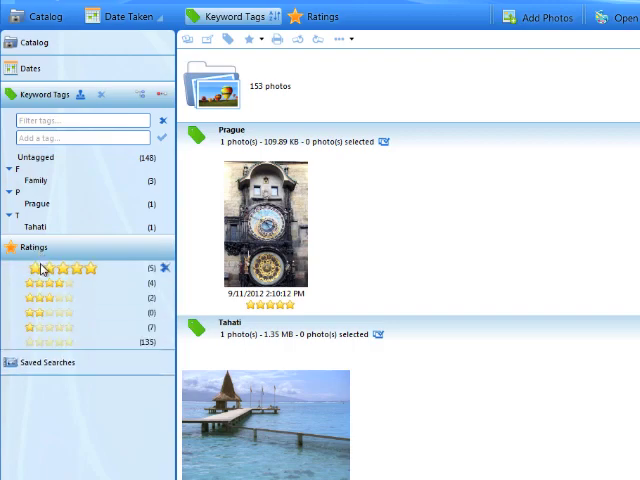
pyautogui.click(50, 268)
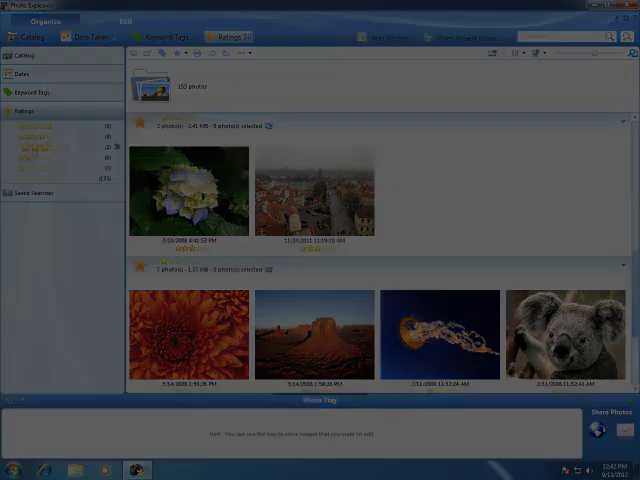
# View the About Photo Explosion version information from the Help menu
pyautogui.click(38, 91)
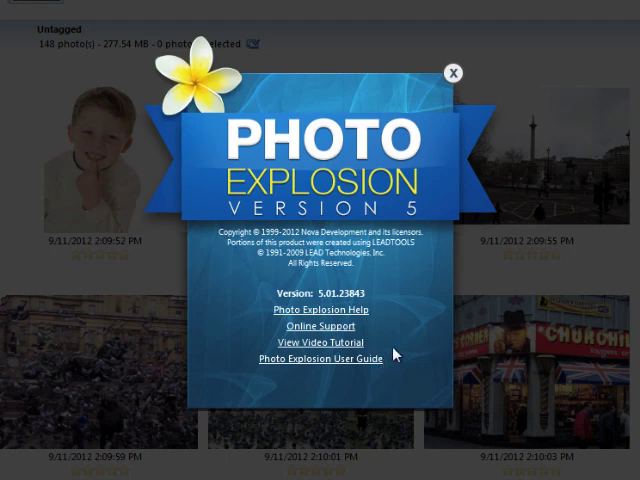
pyautogui.click(452, 73)
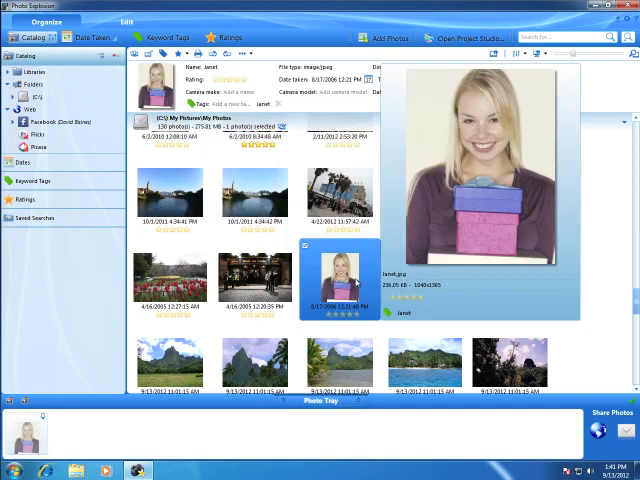
pyautogui.moveTo(358, 280)
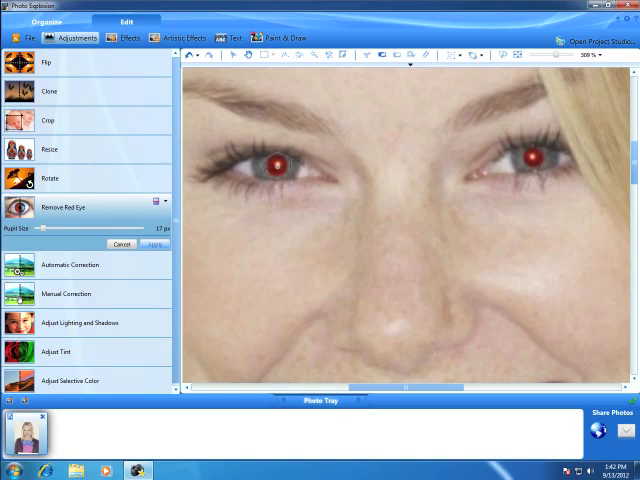
# Correct the red pupil in each of the woman's eyes and apply the fix
pyautogui.click(277, 163)
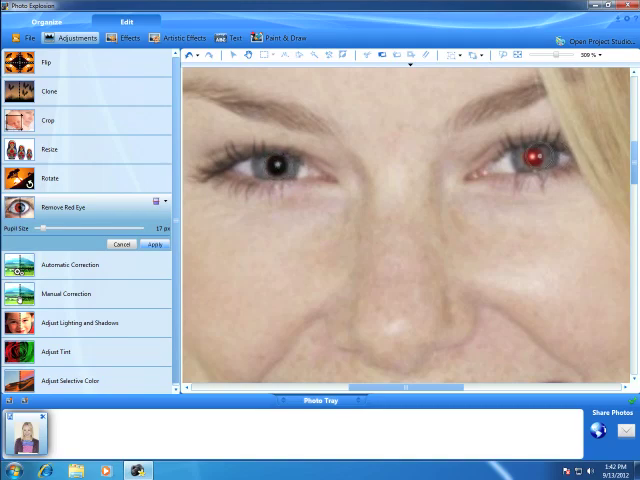
pyautogui.click(531, 158)
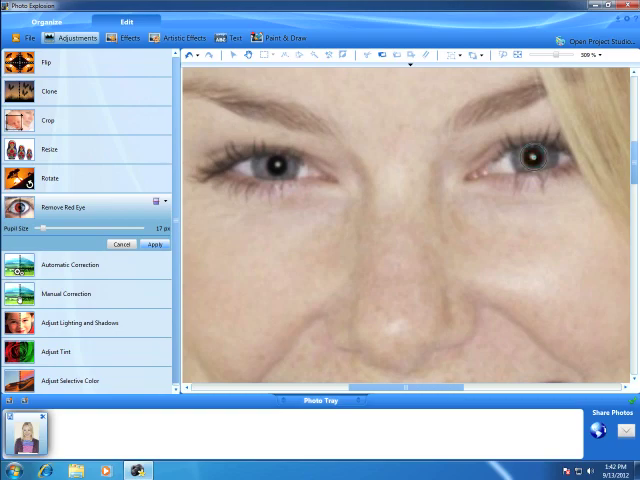
pyautogui.click(153, 243)
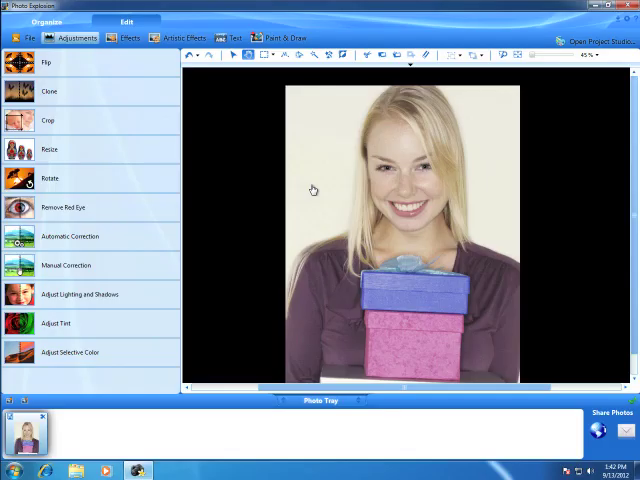
pyautogui.moveTo(248, 132)
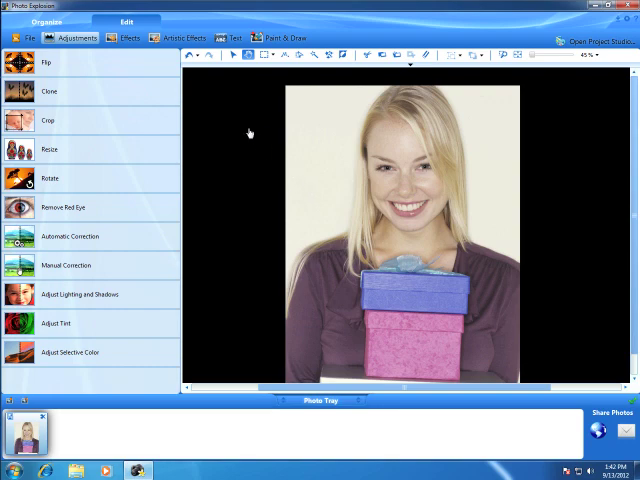
# Choose the Clouds artistic effect applied 'with a brush' and raise the brush size to 91 px
pyautogui.click(185, 37)
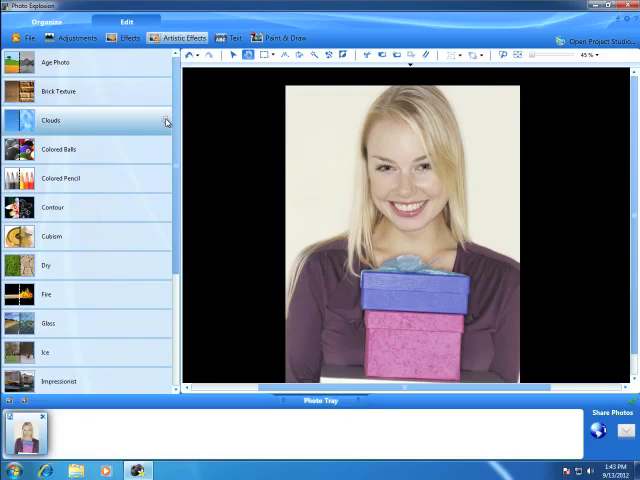
pyautogui.click(51, 119)
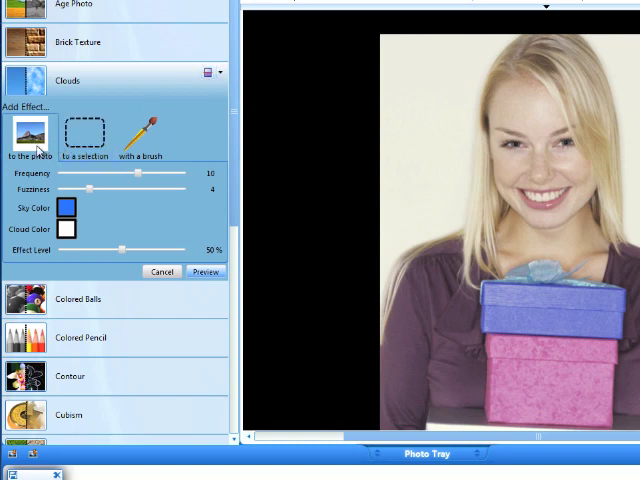
pyautogui.moveTo(60, 152)
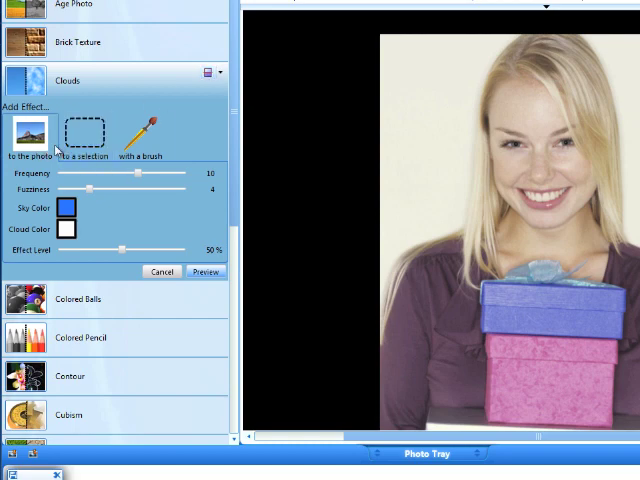
pyautogui.click(86, 133)
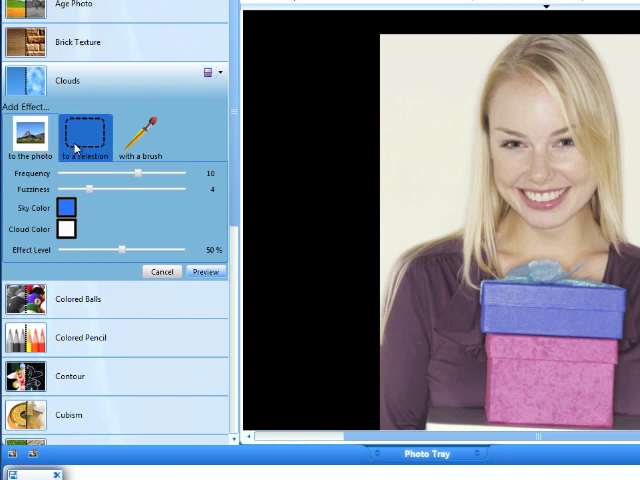
pyautogui.click(140, 135)
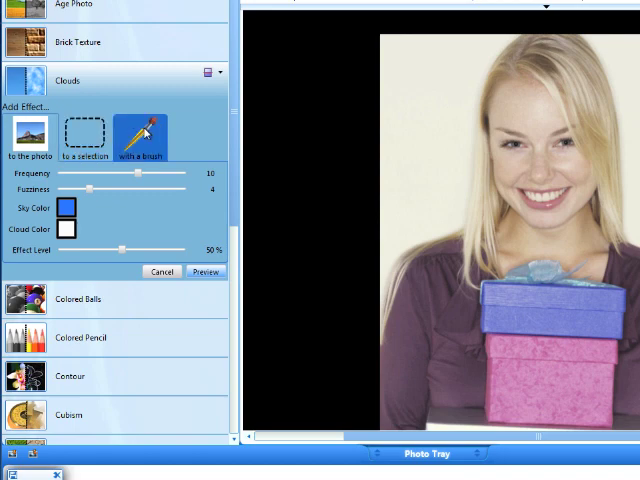
pyautogui.click(141, 137)
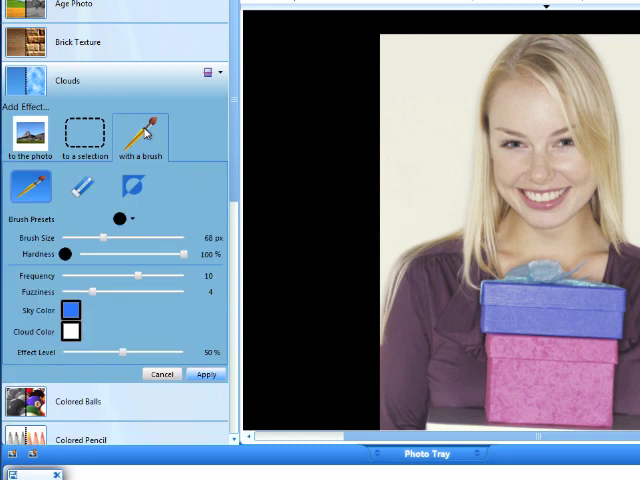
pyautogui.click(205, 374)
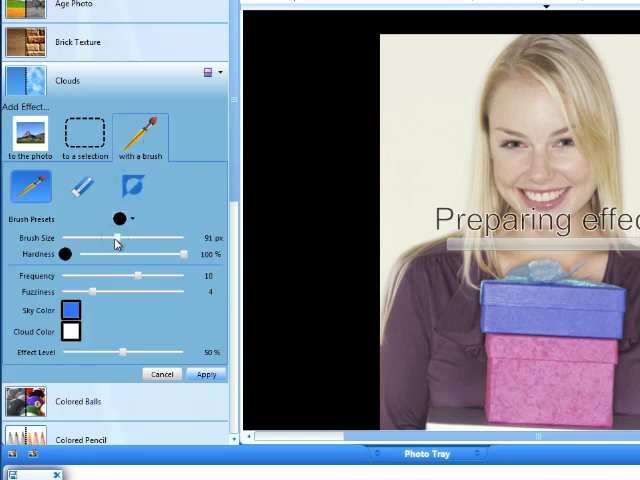
# Enlarge the brush to 150 px and paint clouds over the top-left background beside her hair
pyautogui.moveTo(115, 238); pyautogui.dragTo(150, 238)
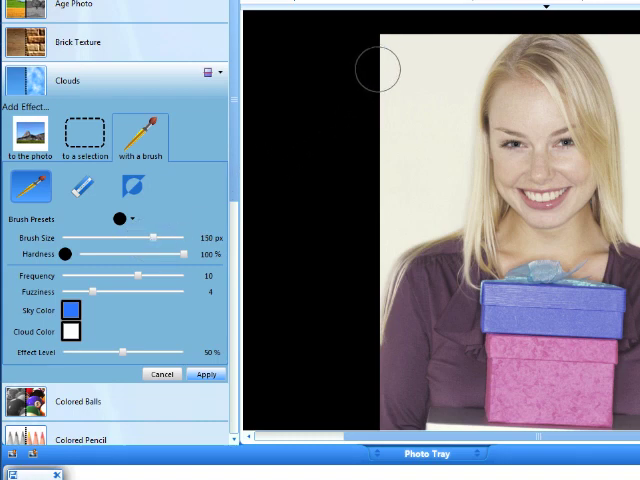
pyautogui.moveTo(378, 68); pyautogui.dragTo(400, 68)
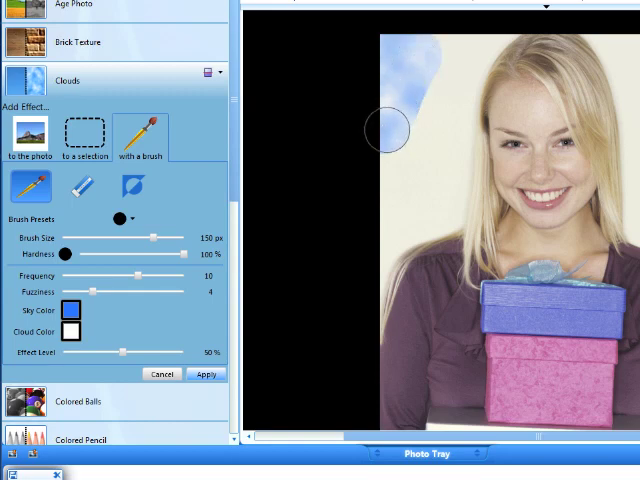
pyautogui.moveTo(385, 130); pyautogui.dragTo(415, 135)
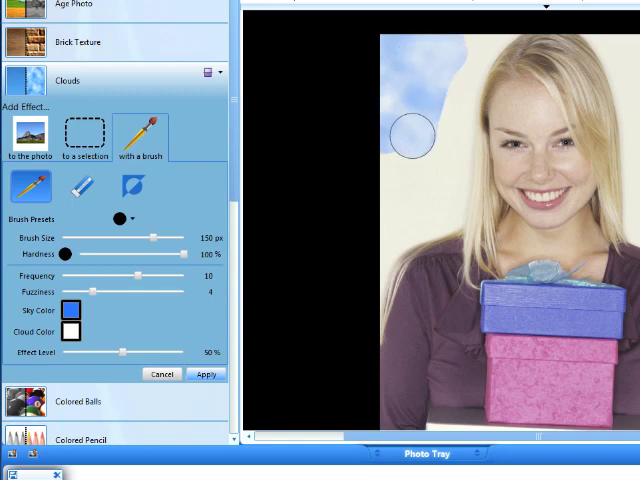
pyautogui.moveTo(410, 135); pyautogui.dragTo(445, 85)
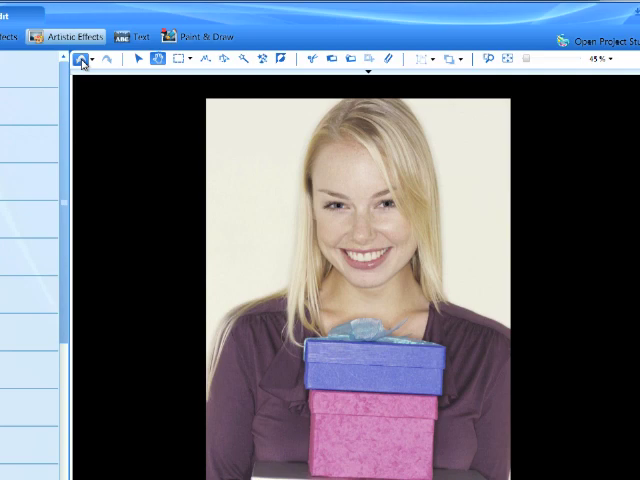
pyautogui.moveTo(245, 58)
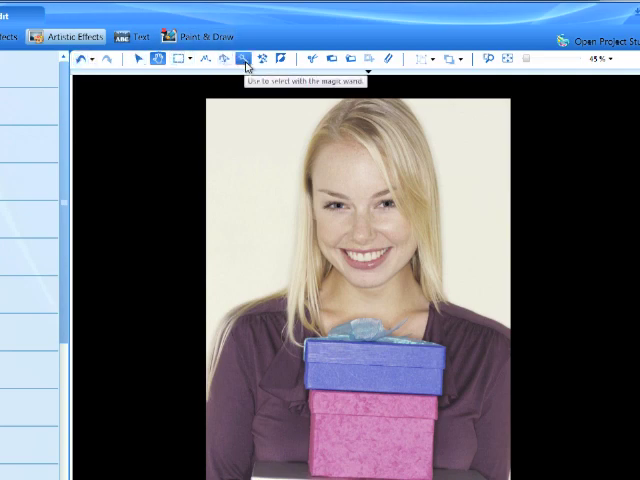
# Select the background with the Magic Wand and bring up the Clouds artistic effect
pyautogui.click(247, 57)
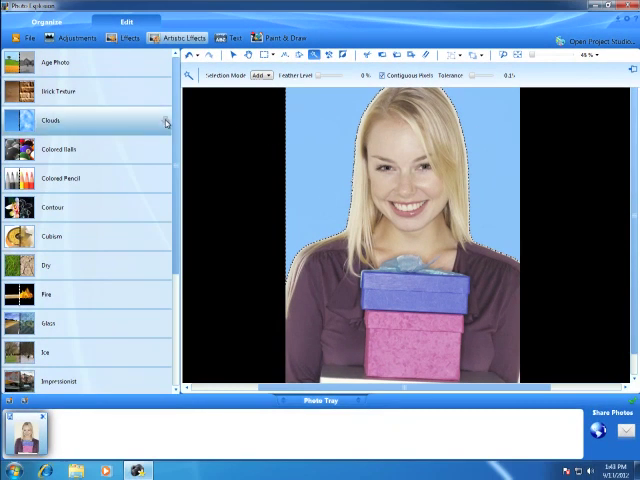
pyautogui.click(51, 119)
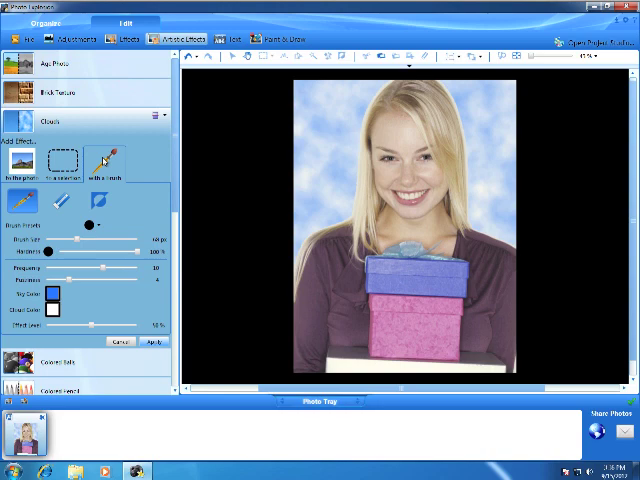
pyautogui.moveTo(243, 184)
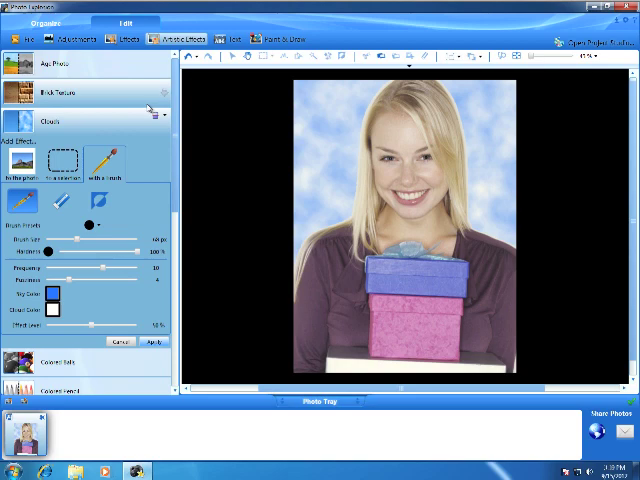
# Return to Organize, leaving the blue Clouds effect awaiting confirmation on the background
pyautogui.click(151, 341)
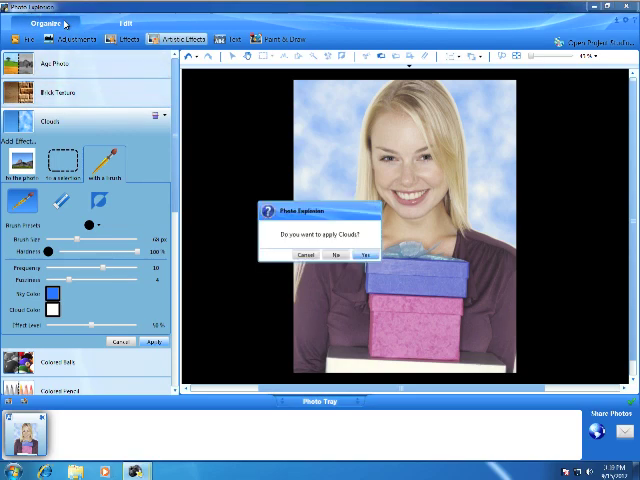